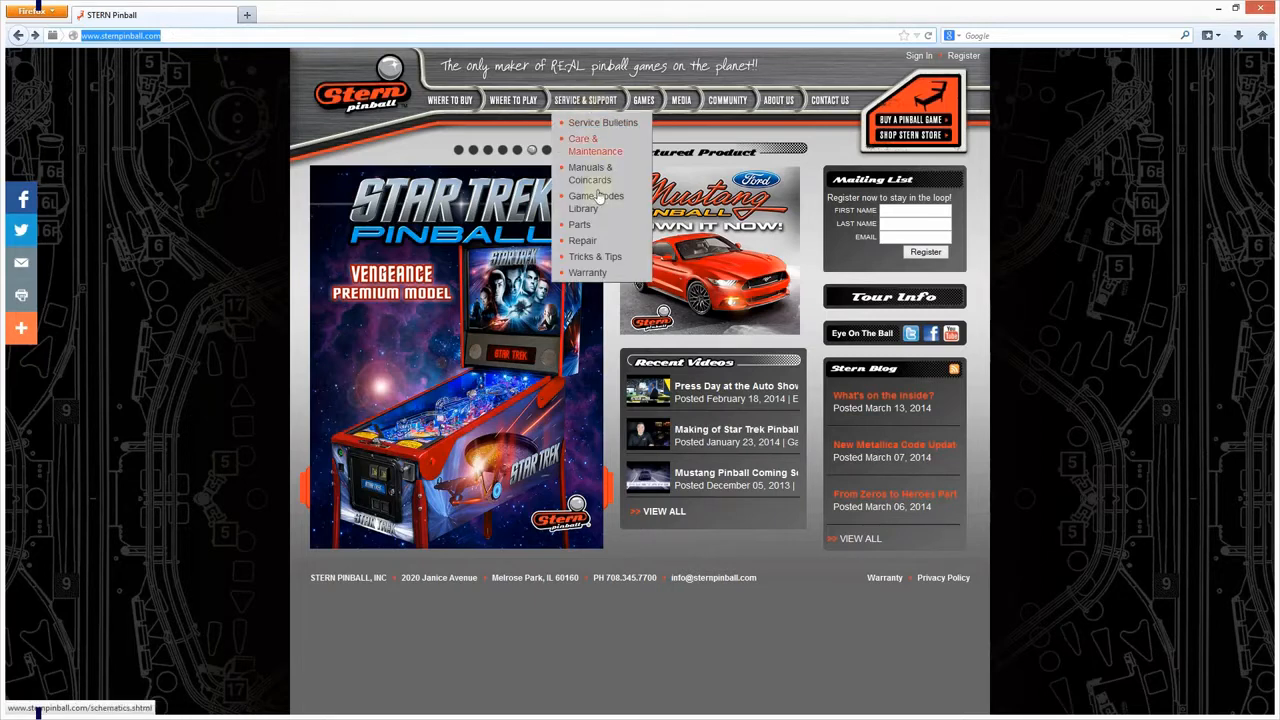
# Navigate via Service & Support to the Game Code Library page
pyautogui.click(596, 200)
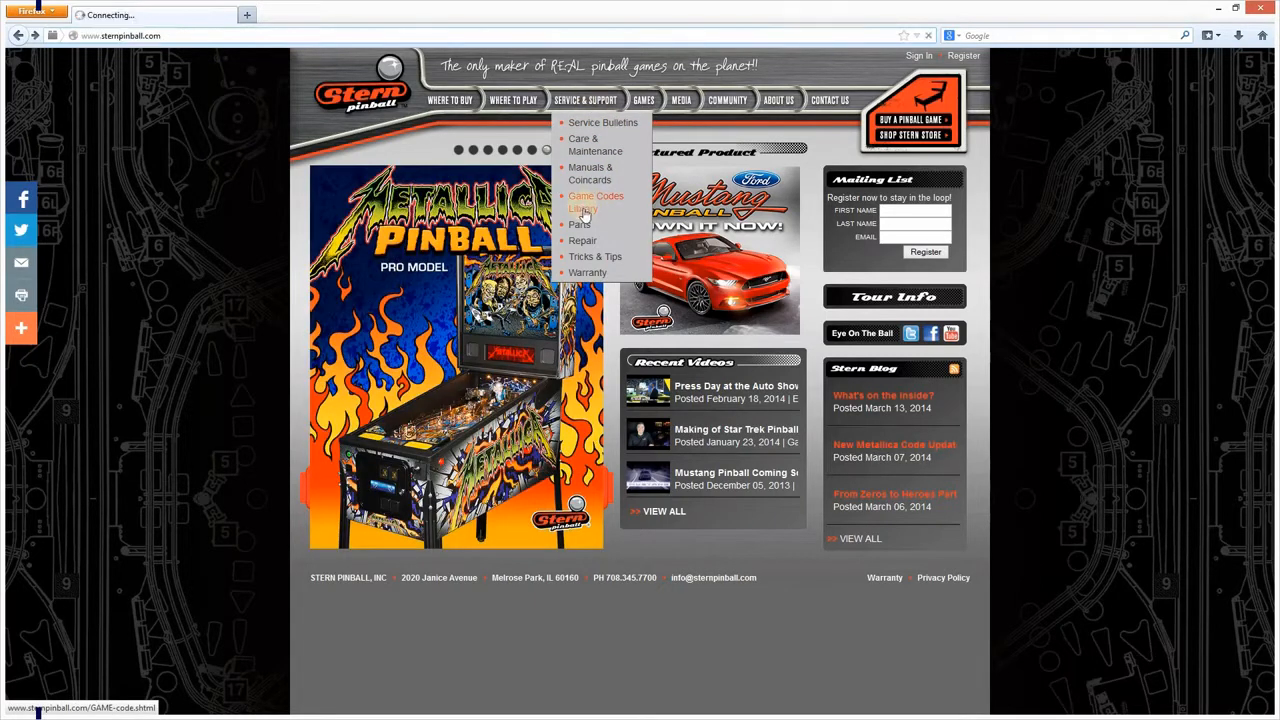
pyautogui.click(596, 200)
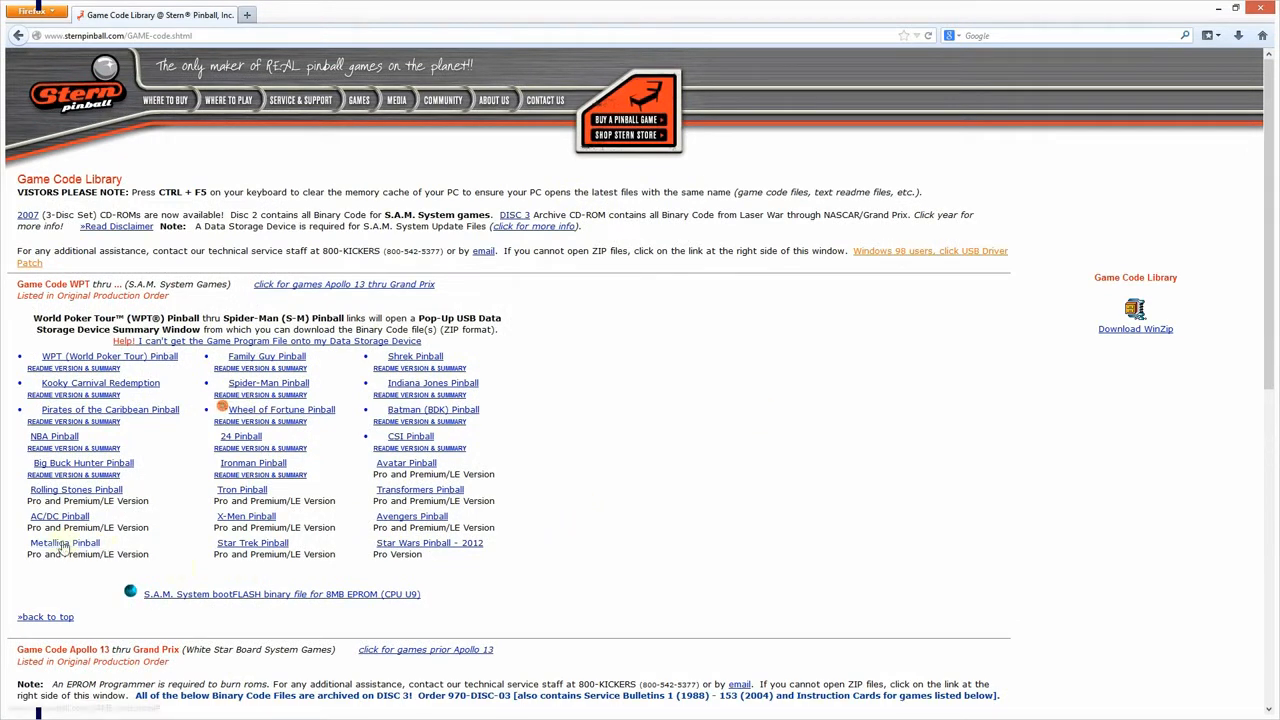
# Bring up the Metallica Pinball code download popup from the library list
pyautogui.click(64, 542)
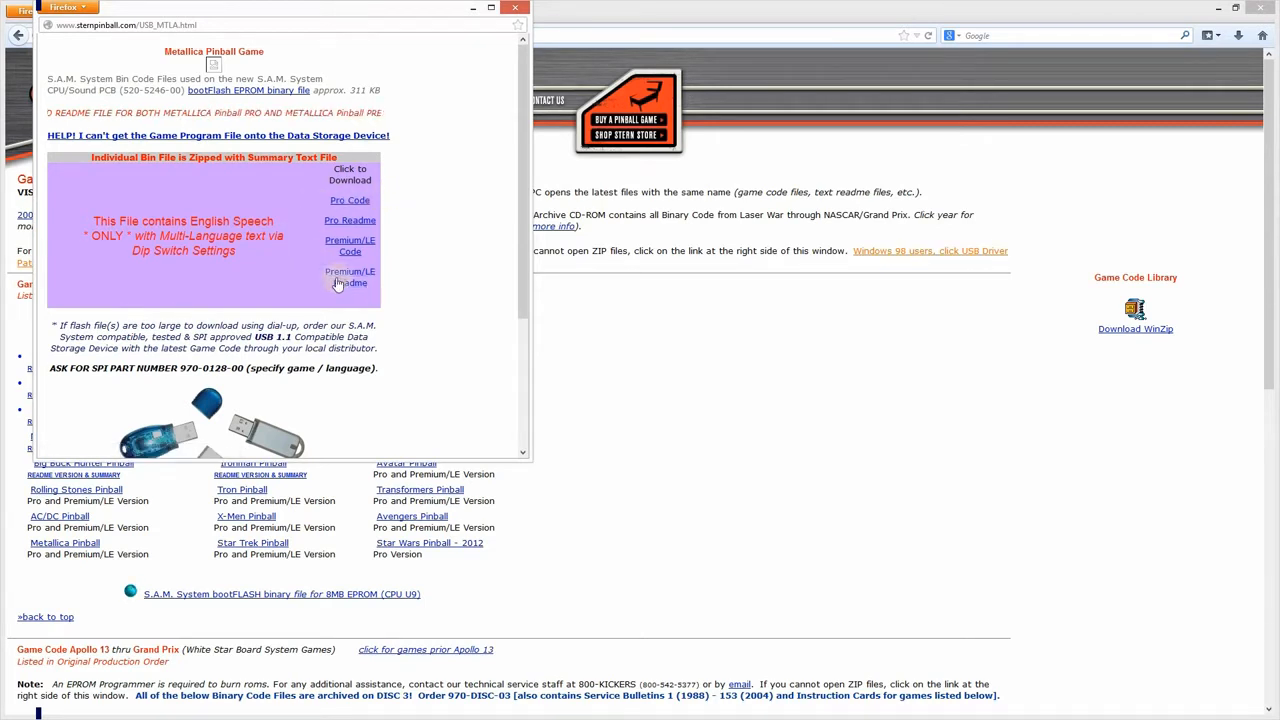
pyautogui.moveTo(348, 276)
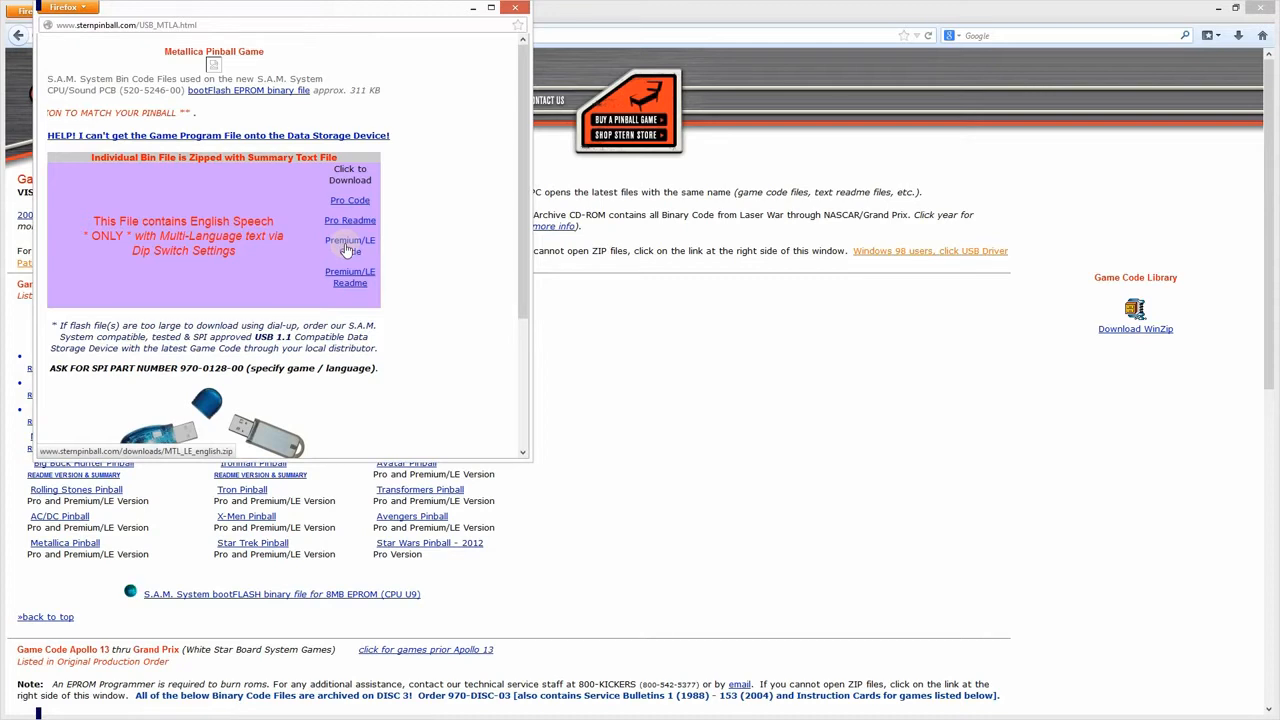
# Download the Metallica Premium/LE code zip, saving the file
pyautogui.click(348, 244)
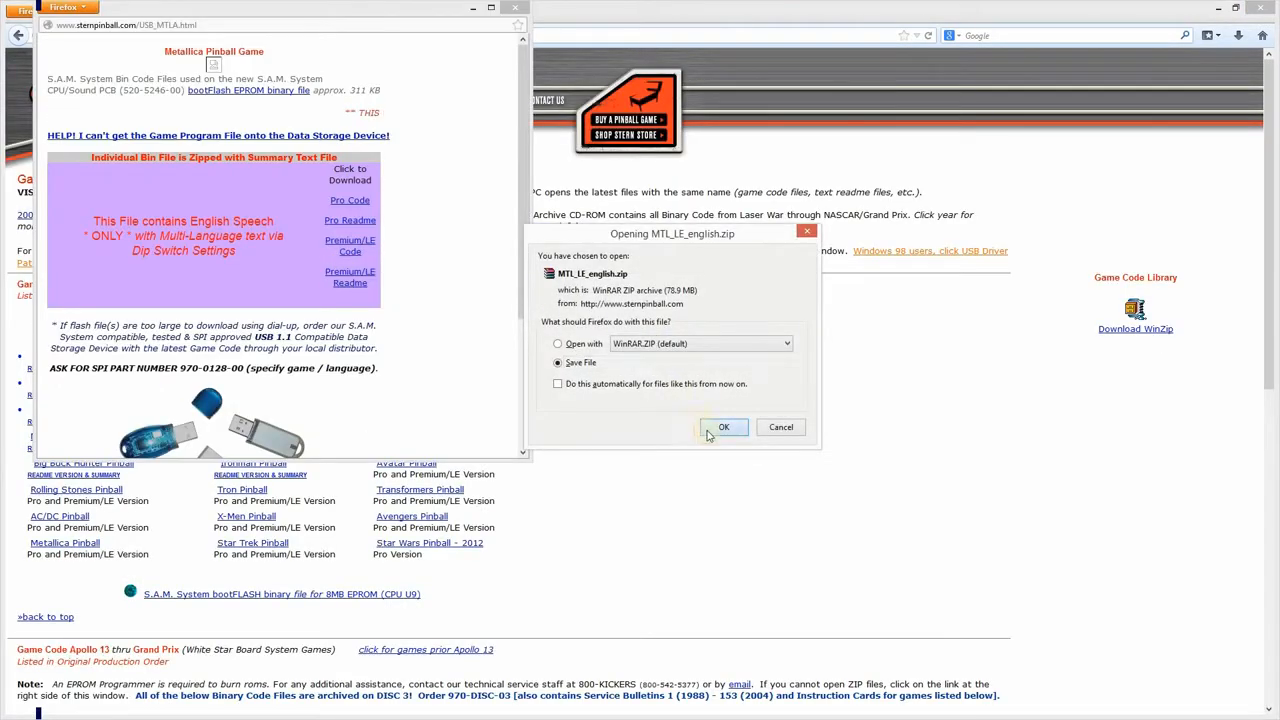
pyautogui.click(724, 428)
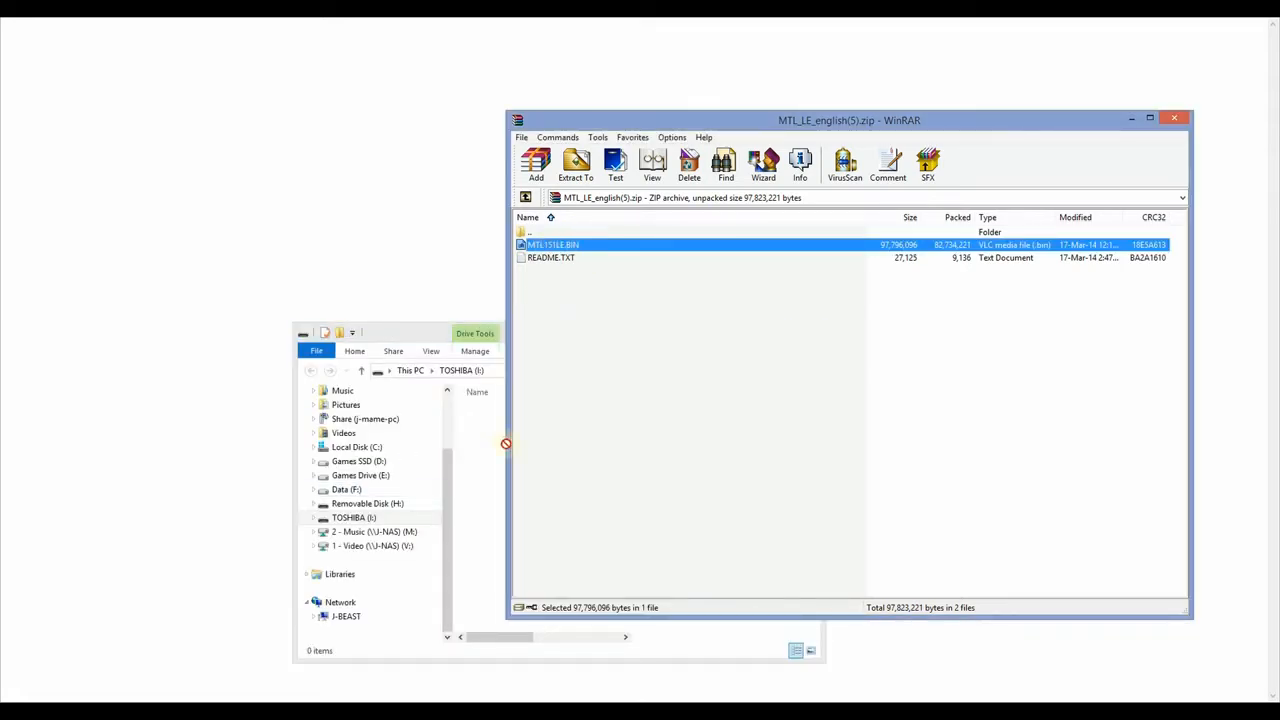
# Extract the Metallica .BIN file from the zip onto the TOSHIBA (I:) USB drive
pyautogui.click(576, 164)
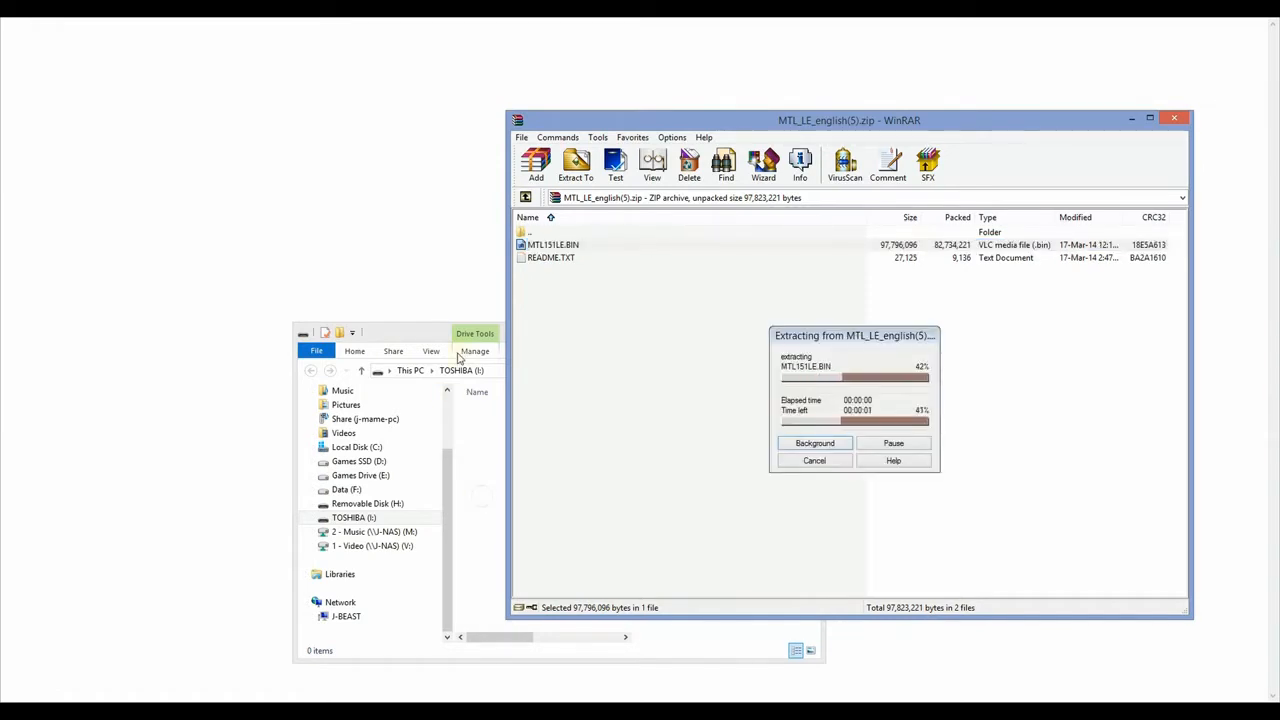